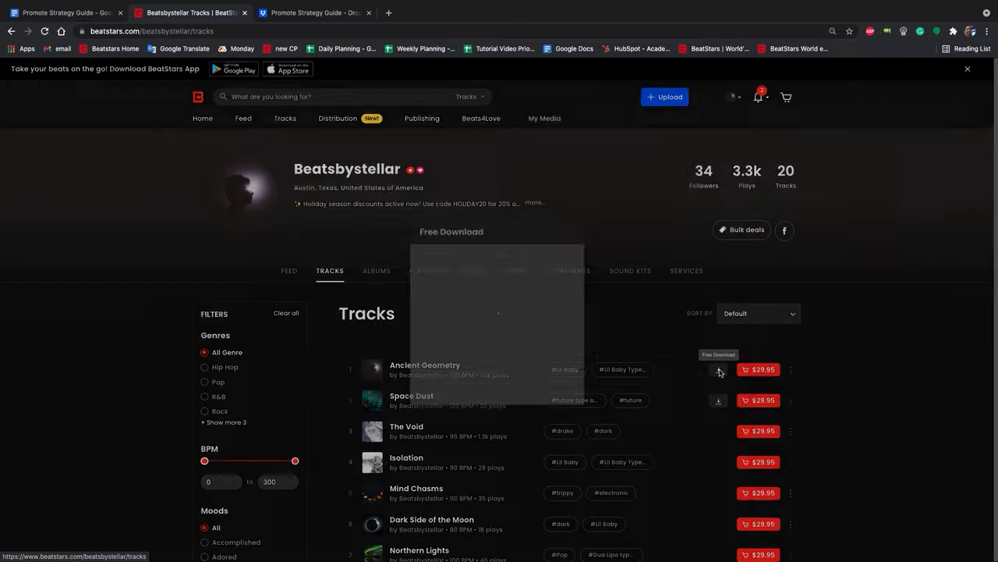
Step: Request the free download of Ancient Geometry by email and dismiss the confirmation notice
click(717, 368)
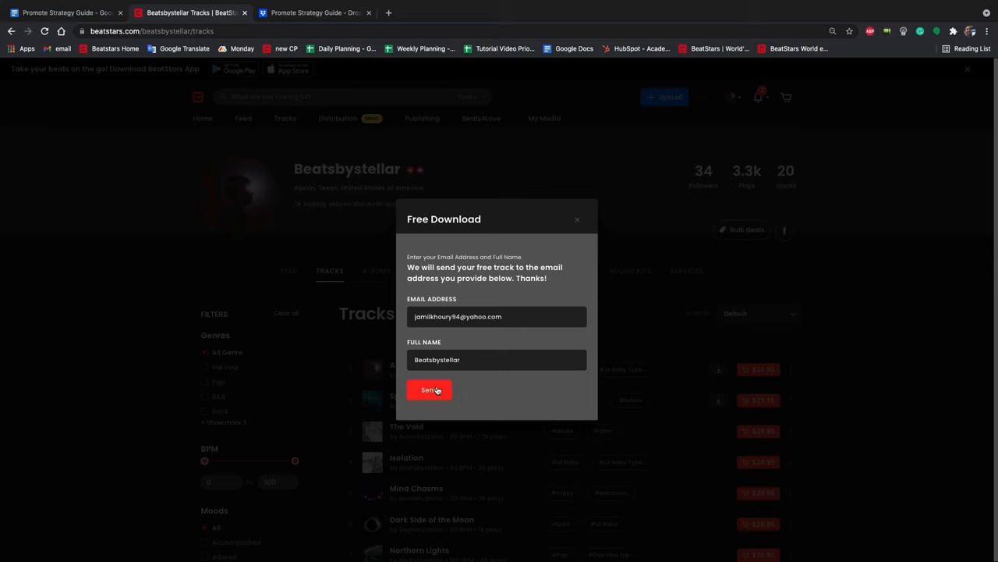
click(429, 390)
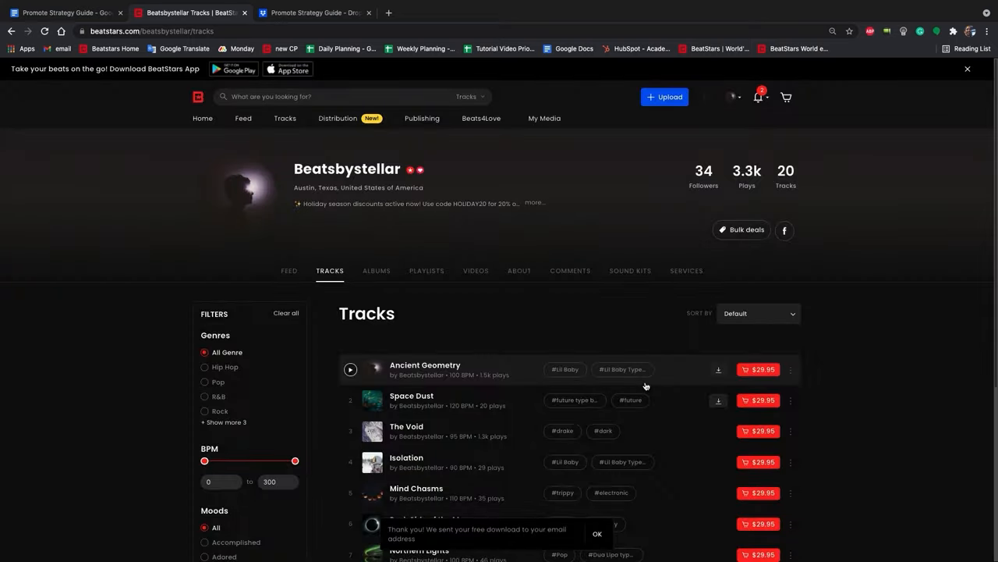
click(406, 426)
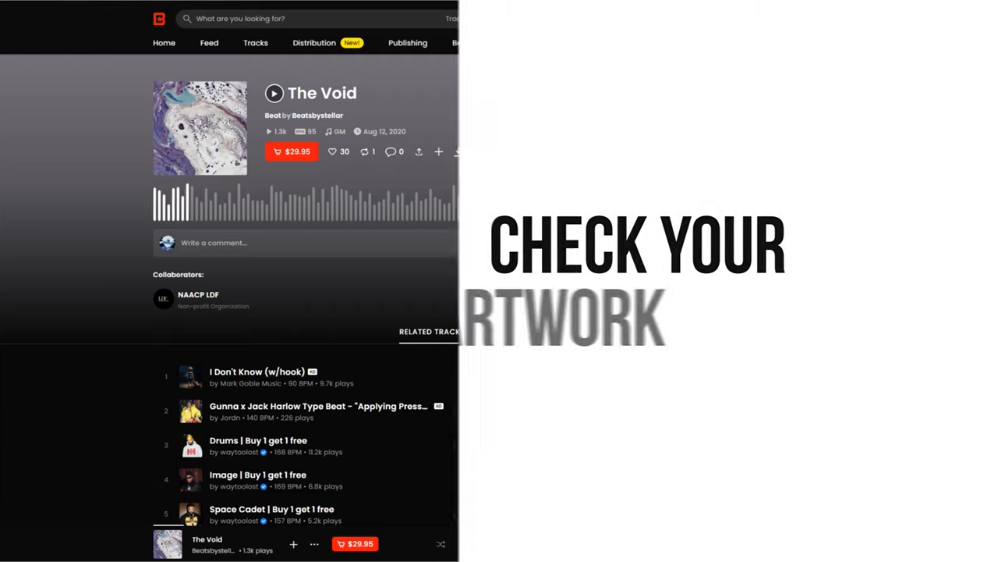
Step: Bring up The Void's track page to check its cover art
click(291, 151)
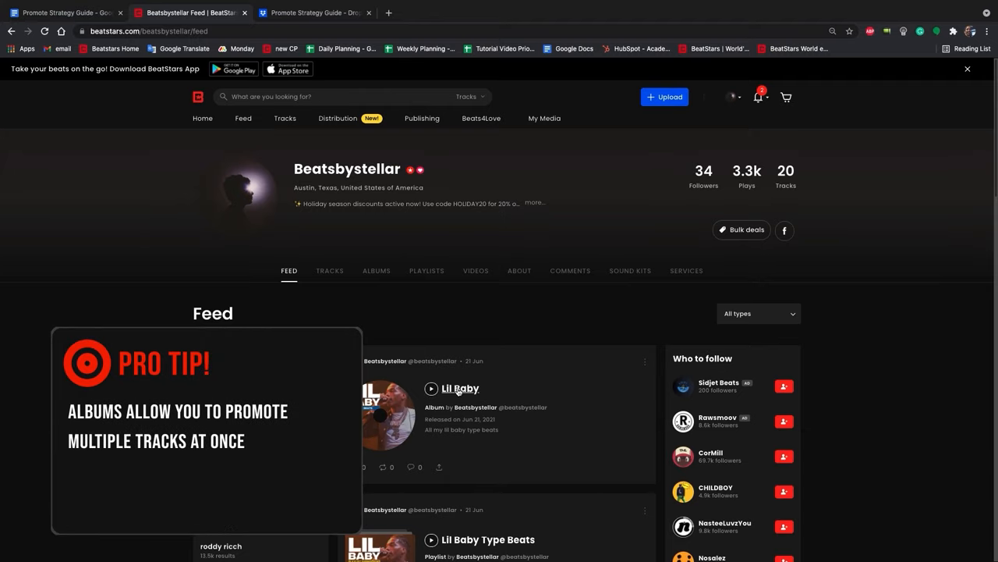
Step: Open the Lil Baby album from the feed, listing its five tracks including Ancient Geometry
click(459, 386)
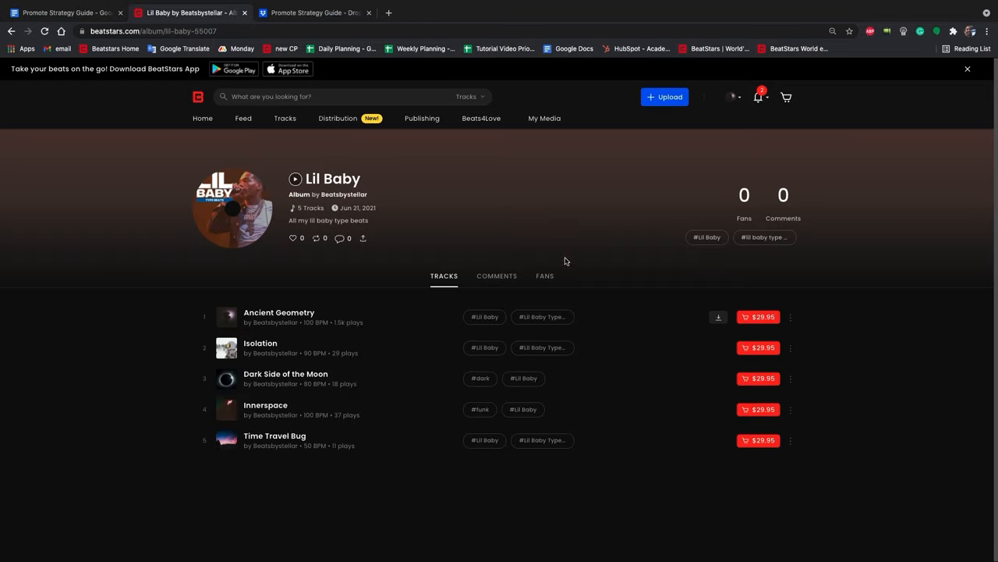
mouse_move(574, 290)
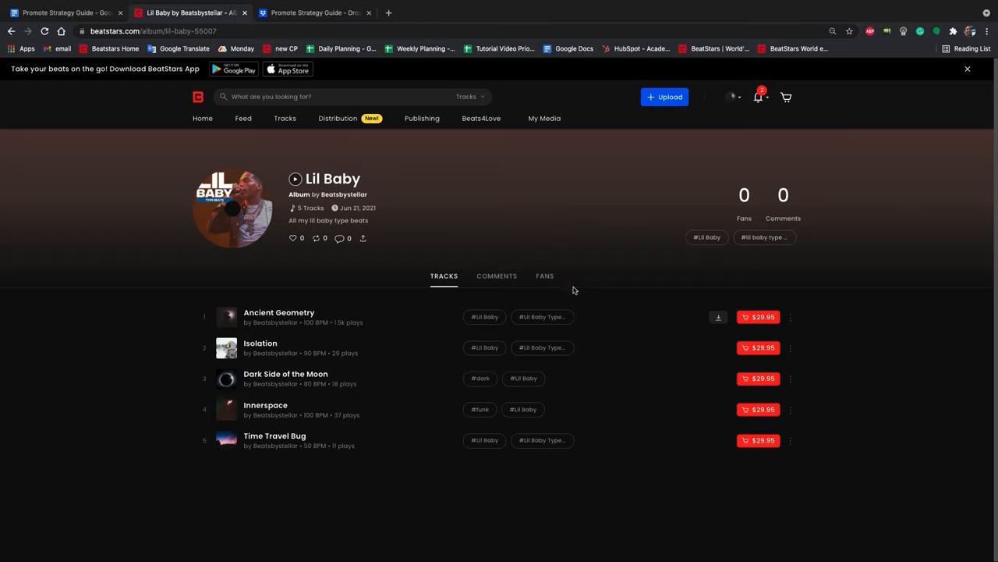
mouse_move(577, 308)
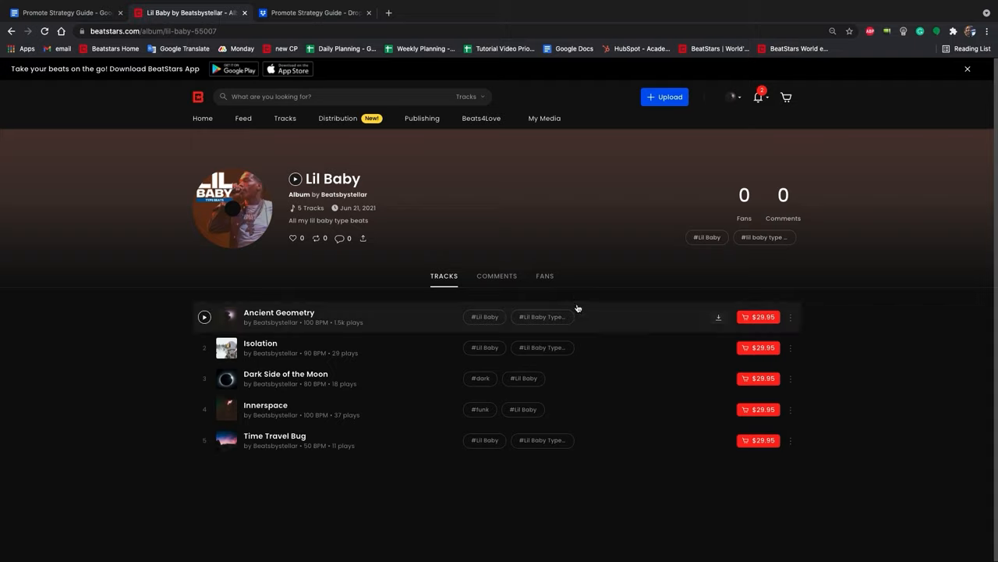
mouse_move(585, 292)
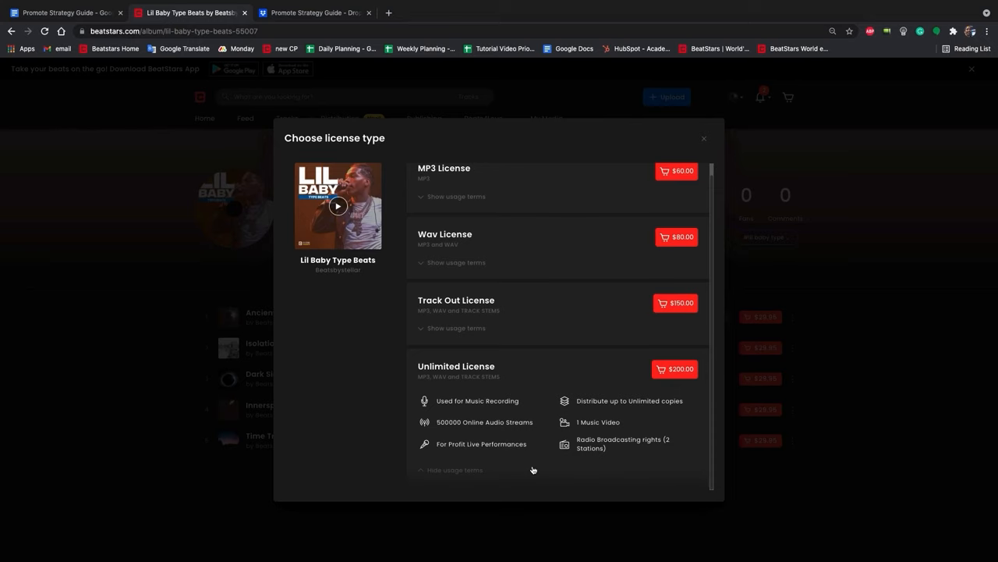
mouse_move(471, 480)
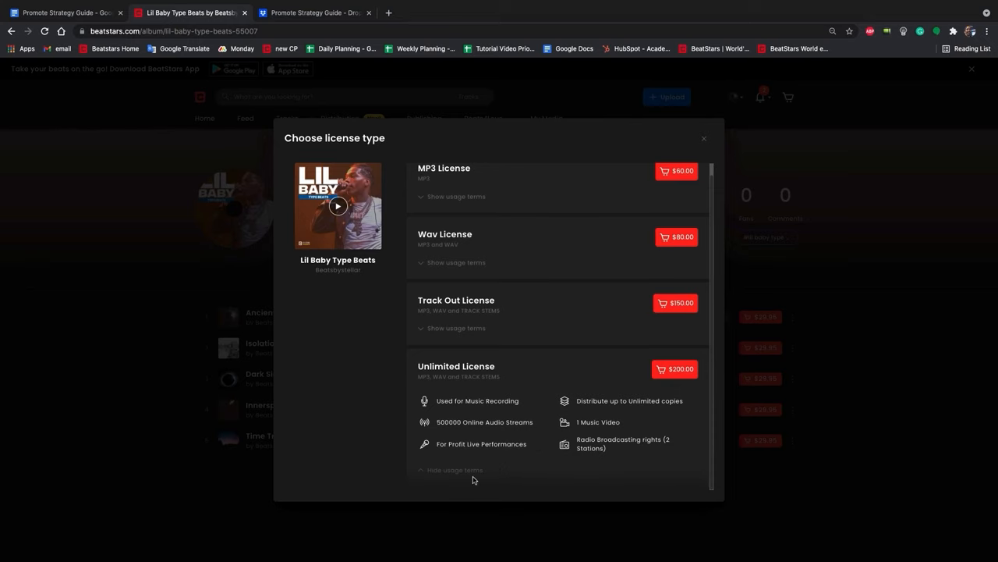
Step: Close the Choose license type dialog for the Lil Baby Type Beats album
click(702, 137)
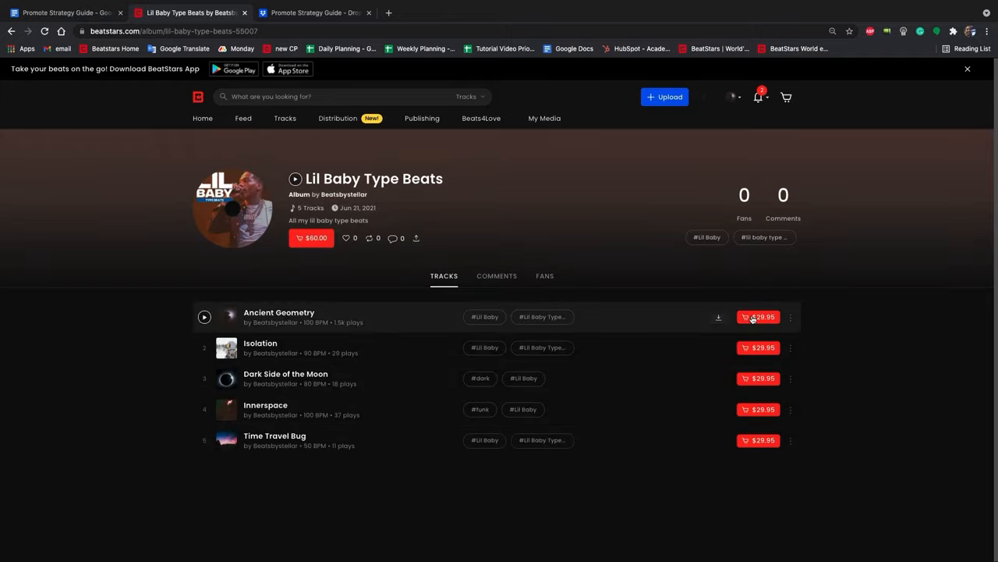
click(758, 316)
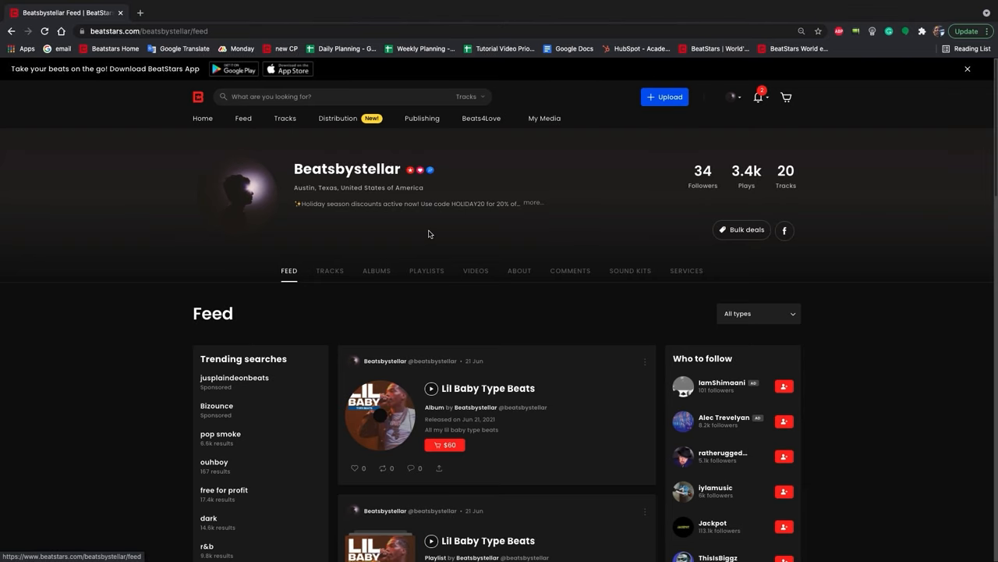
mouse_move(461, 262)
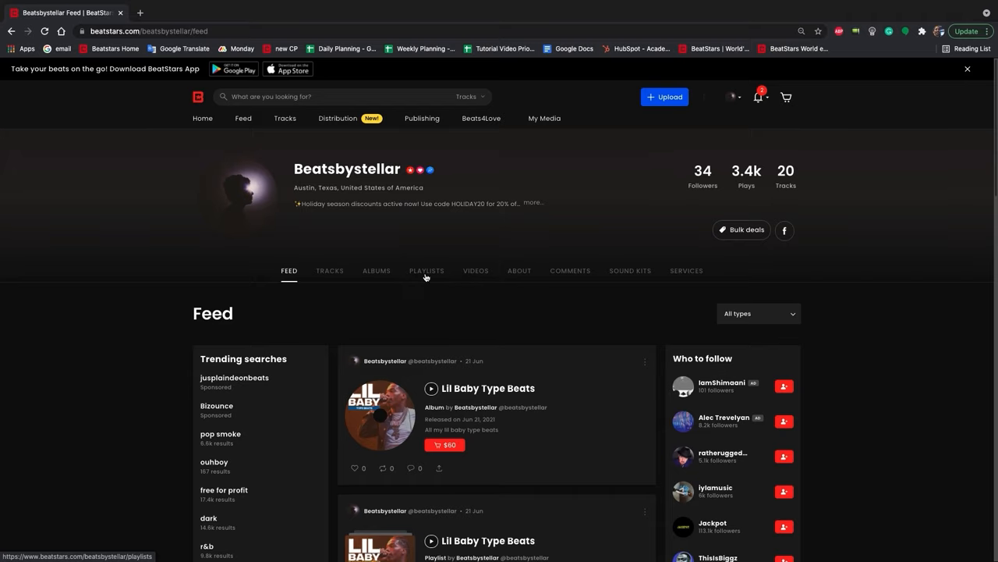
Step: Move through the Playlists and Sound Kits tabs to the Services section with the custom voice tag
click(428, 271)
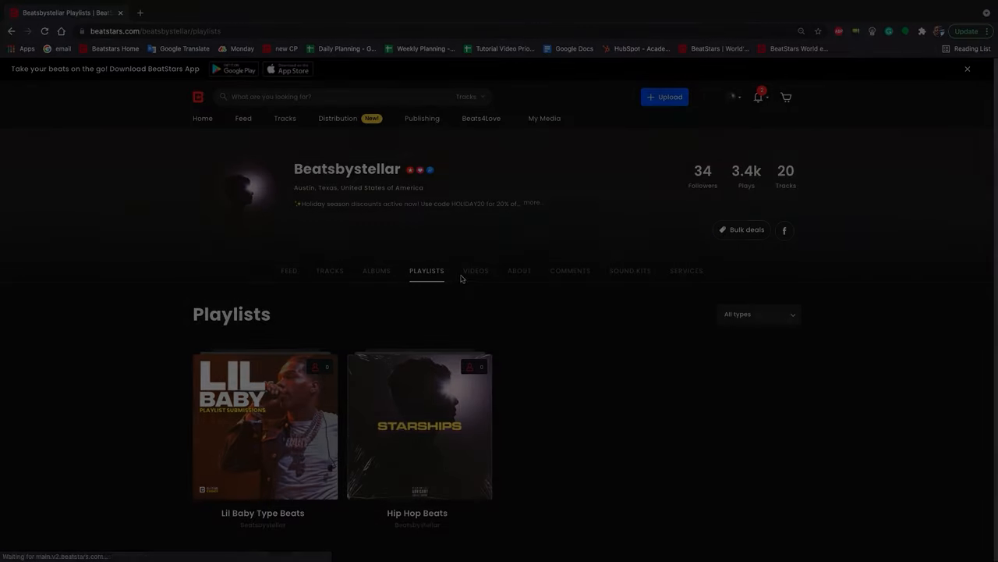
click(475, 271)
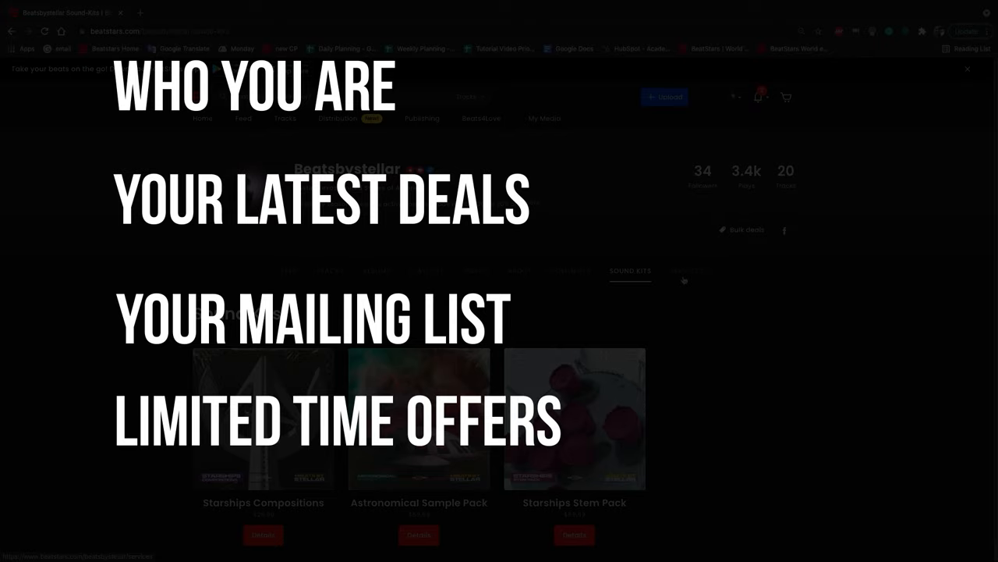
click(687, 271)
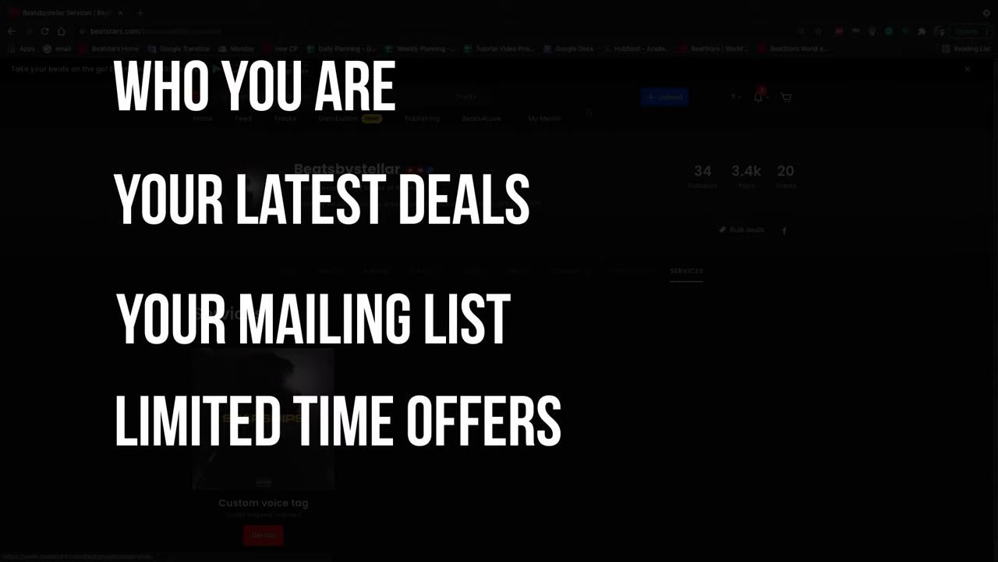
mouse_move(569, 111)
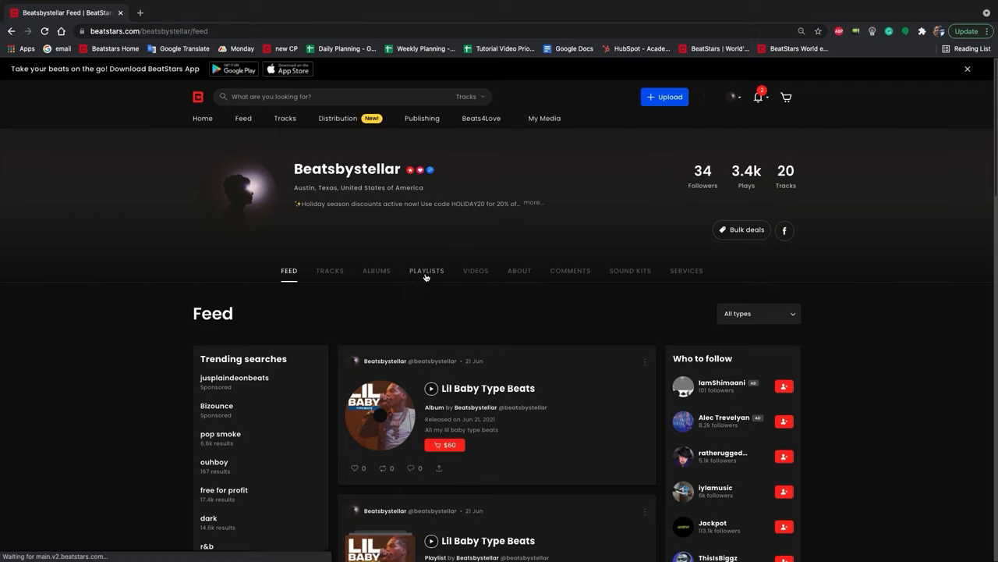
Step: Revisit Playlists, Videos, Sound Kits and Services, then return to the profile feed
click(428, 272)
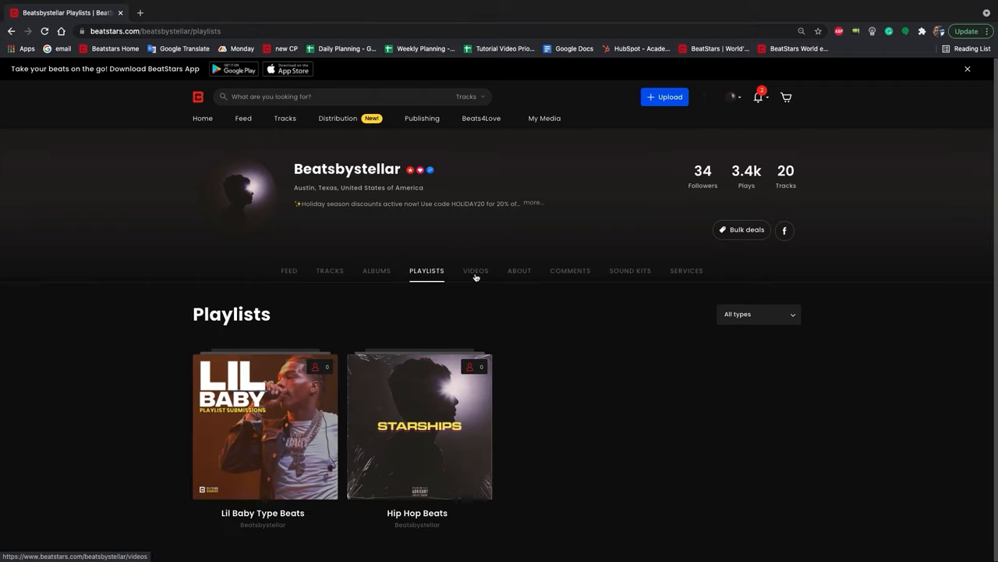
click(474, 271)
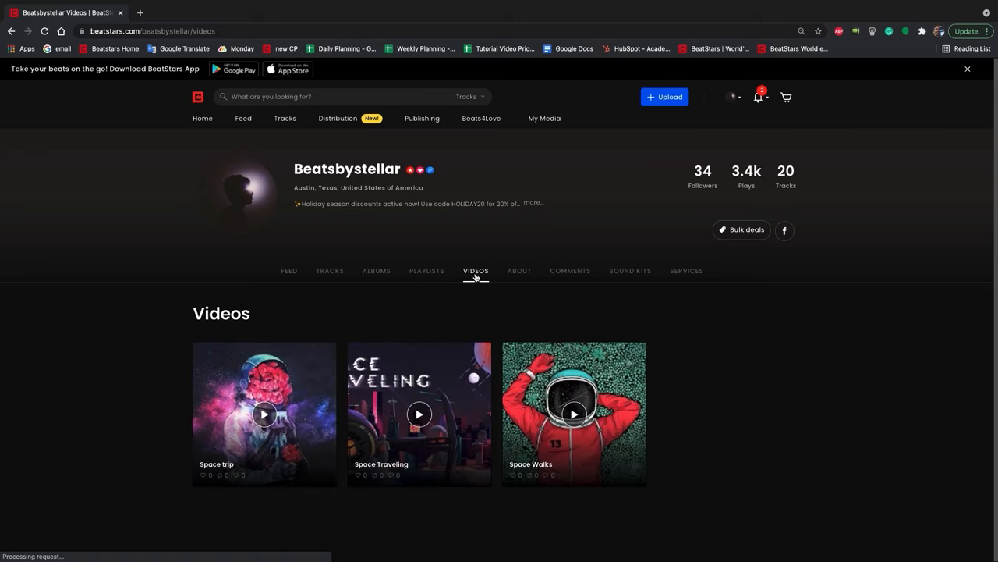
mouse_move(602, 279)
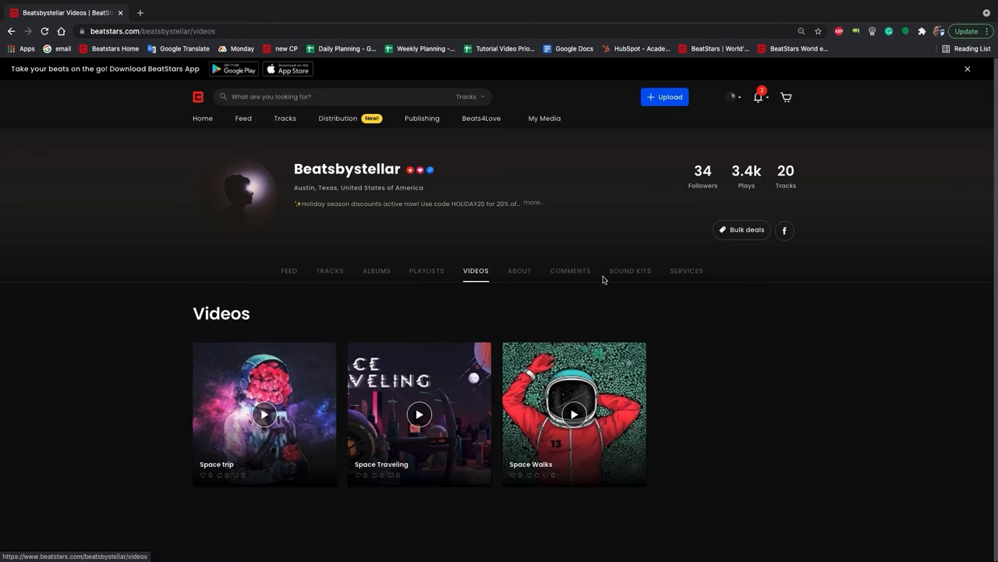
click(630, 271)
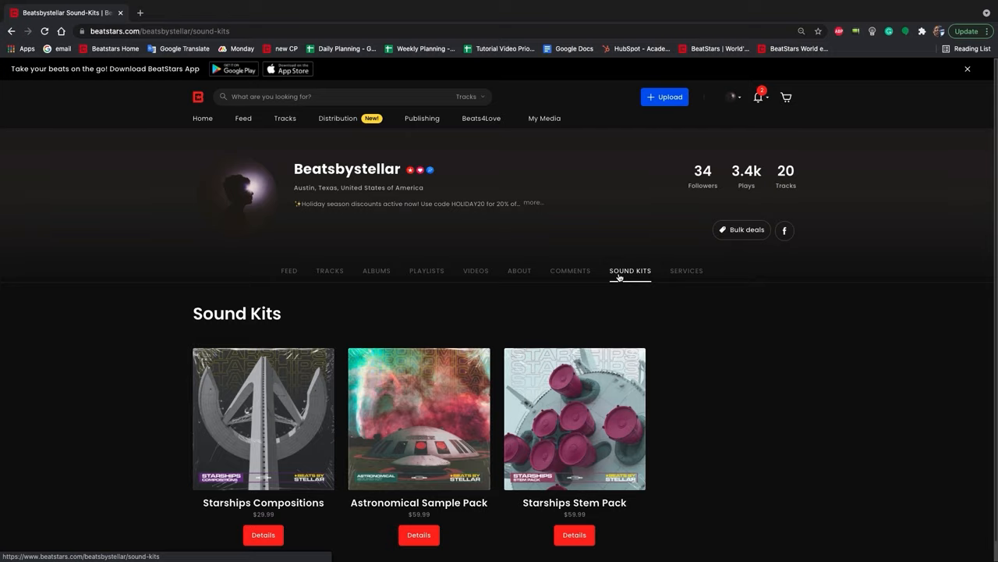
mouse_move(684, 275)
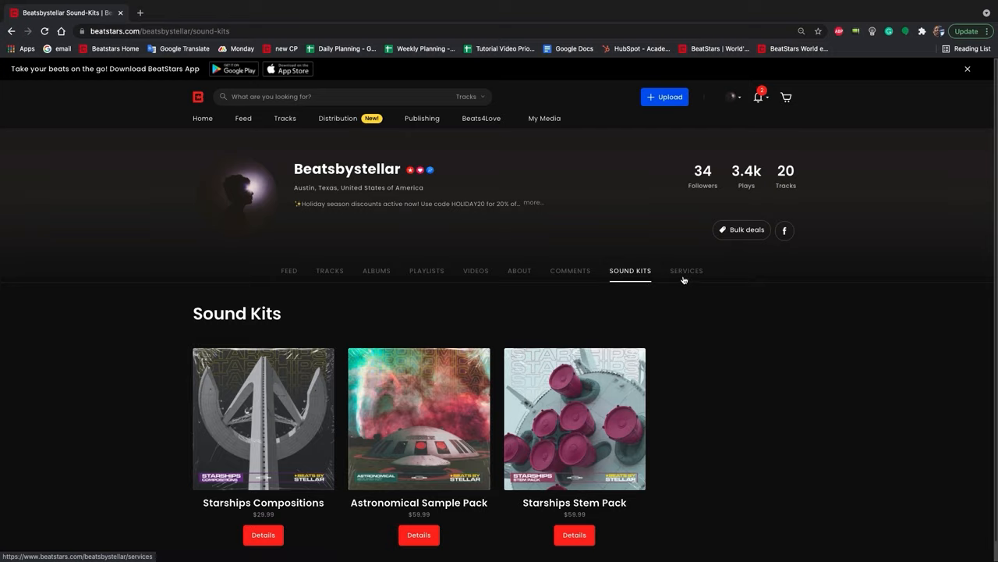
click(686, 271)
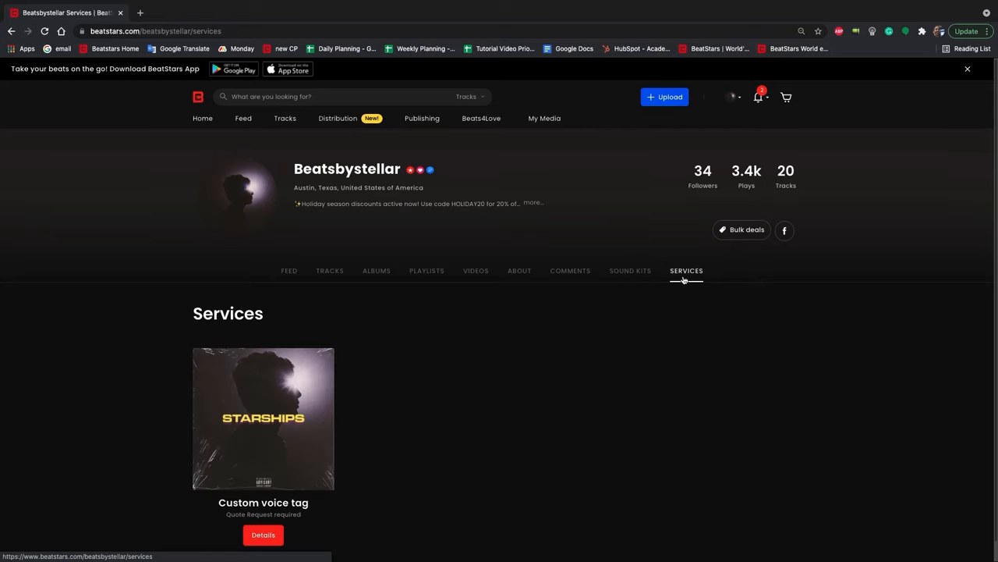
mouse_move(724, 281)
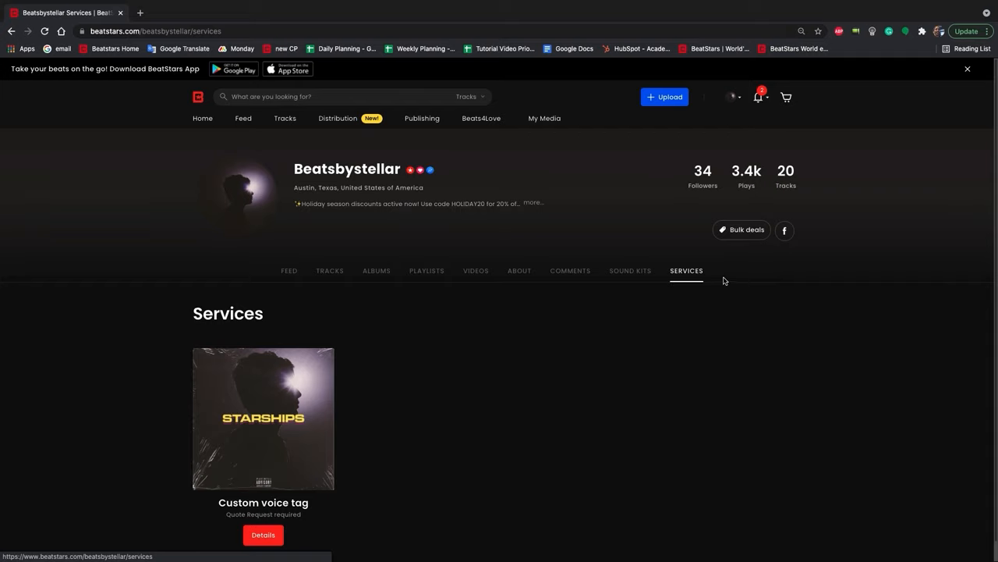
mouse_move(683, 327)
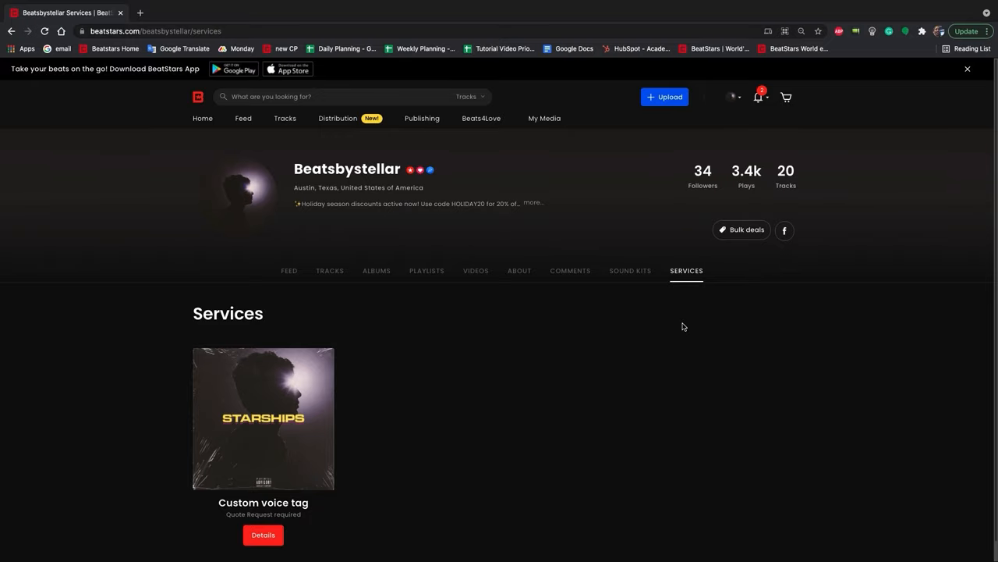
click(289, 272)
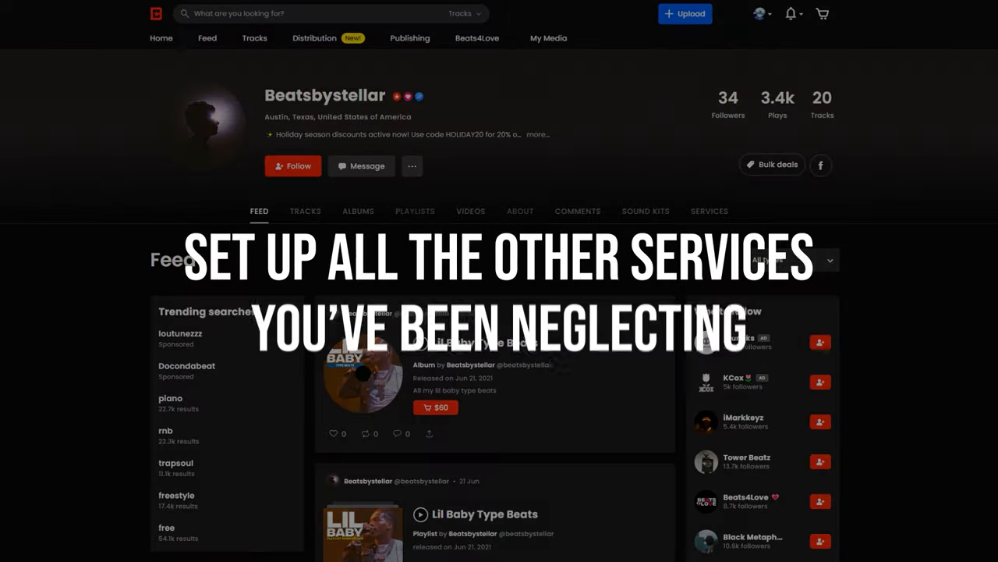